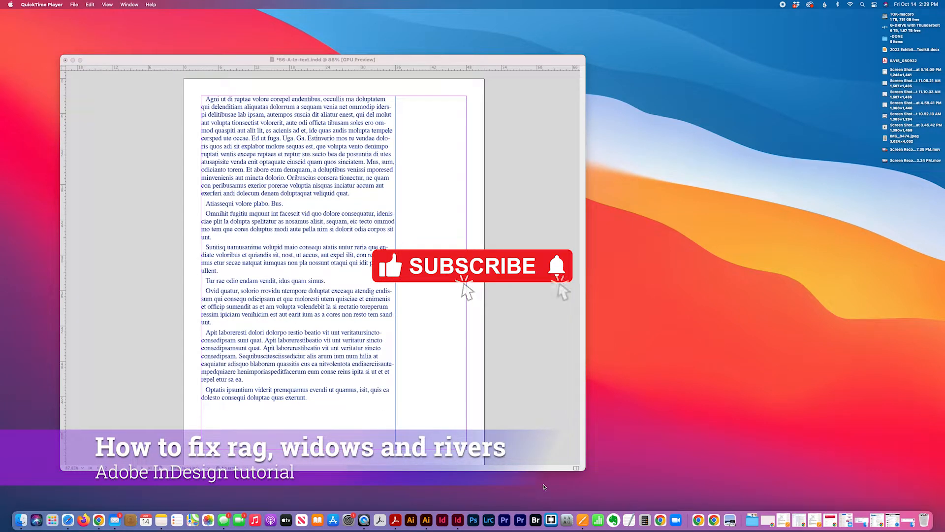
mouse_move(561, 289)
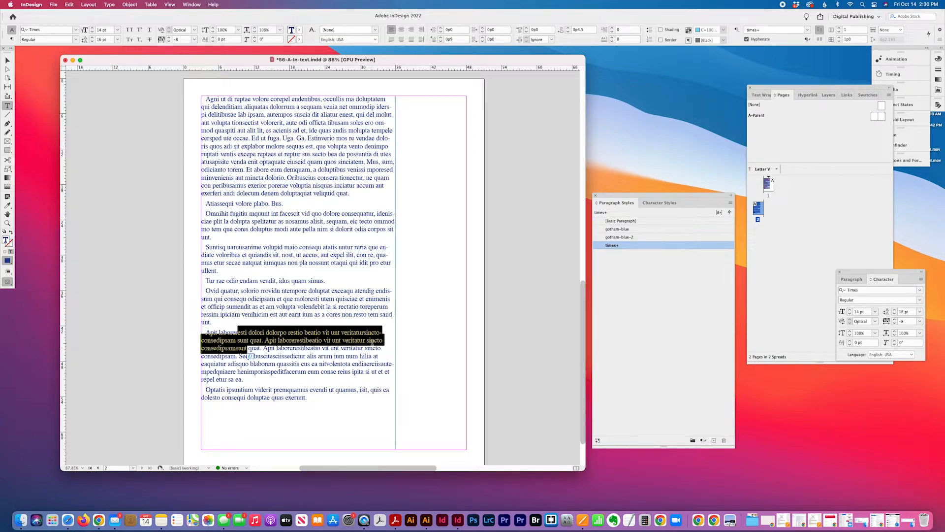
Step: Select a body paragraph with the Type tool and show the Paragraph panel
left_click(117, 300)
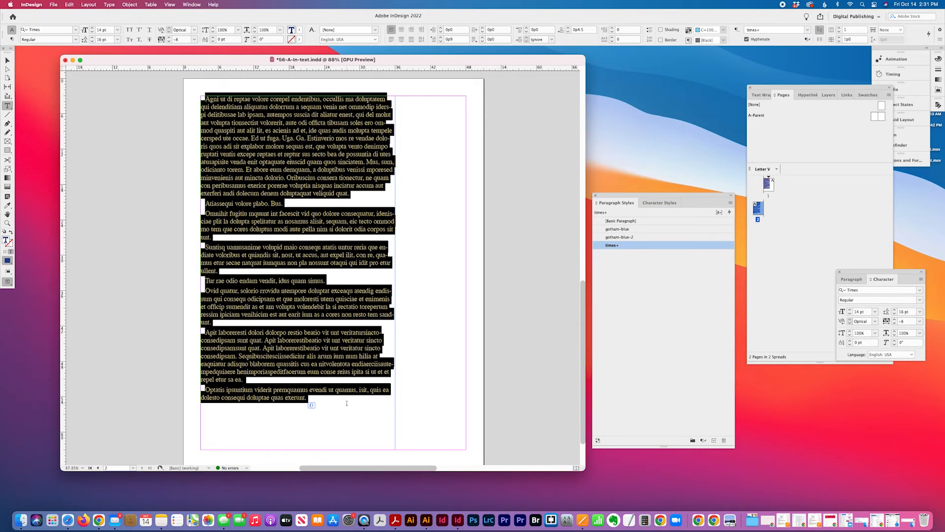
left_click(852, 279)
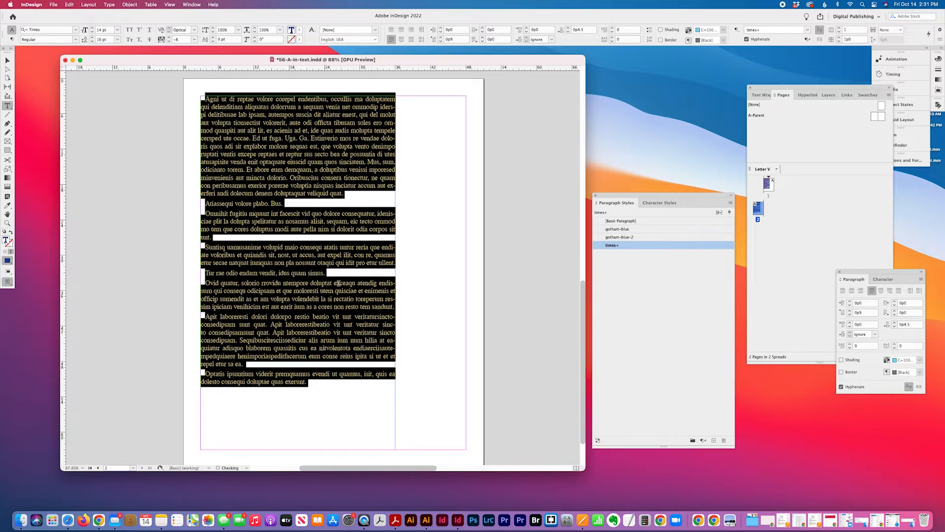
left_click(419, 297)
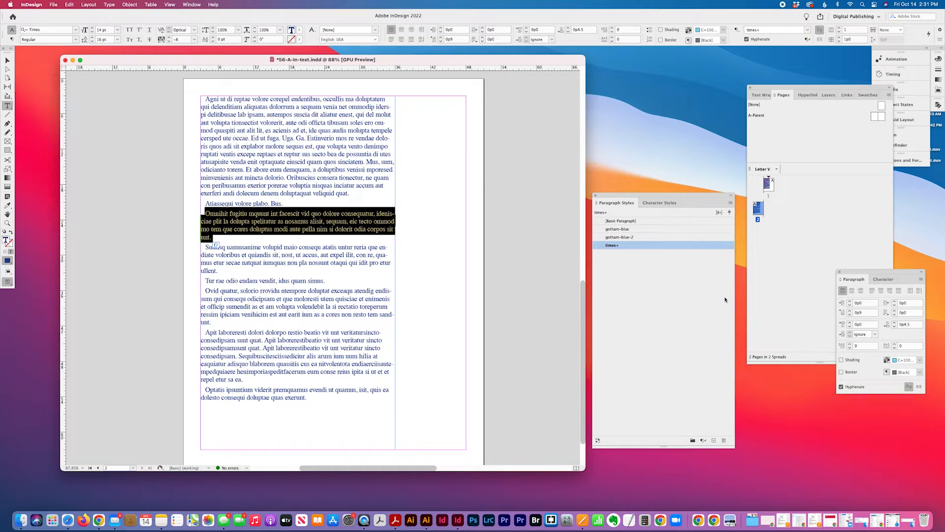
Step: Show the Character panel from the Type menu, displaying the paragraph's Times size and leading
left_click(883, 278)
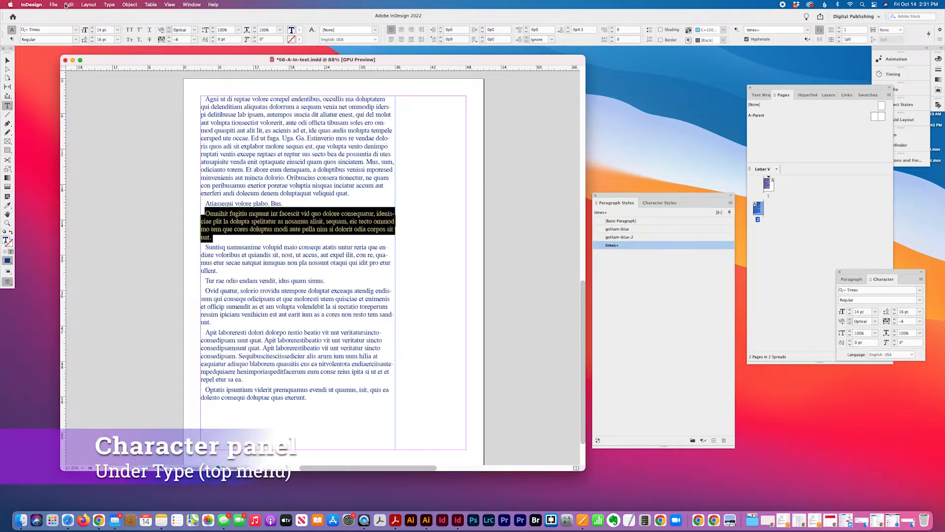
left_click(69, 5)
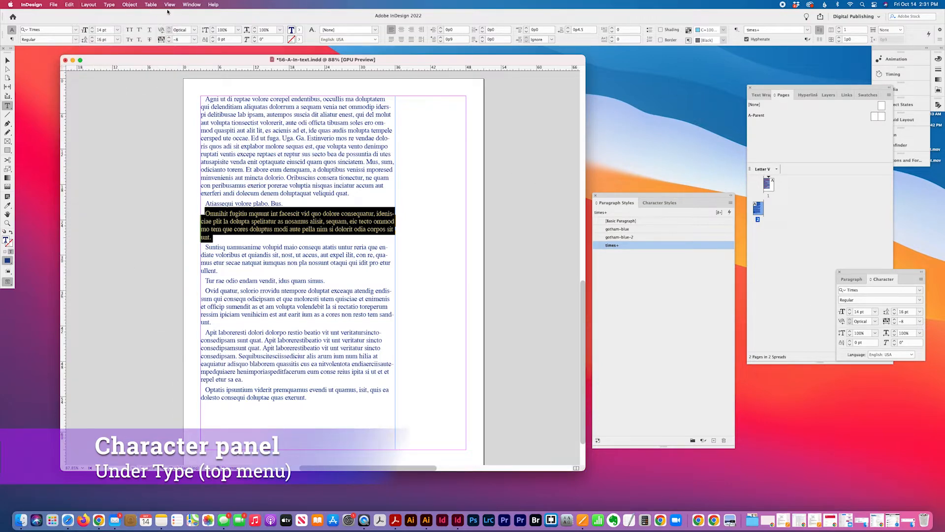
left_click(109, 4)
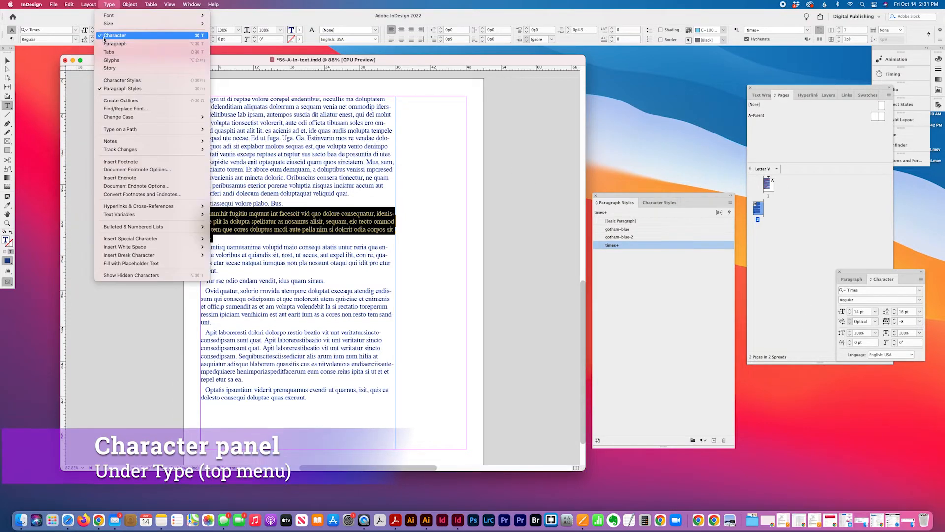
left_click(115, 36)
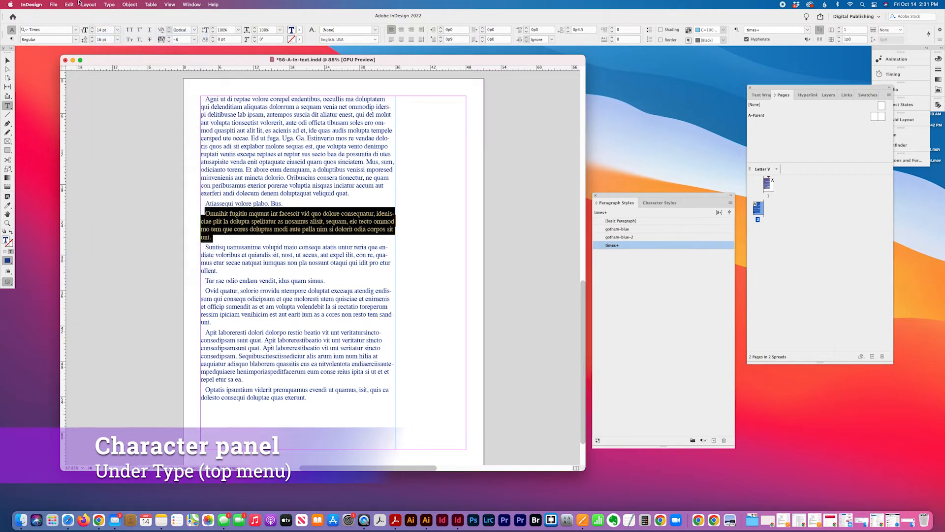
left_click(109, 4)
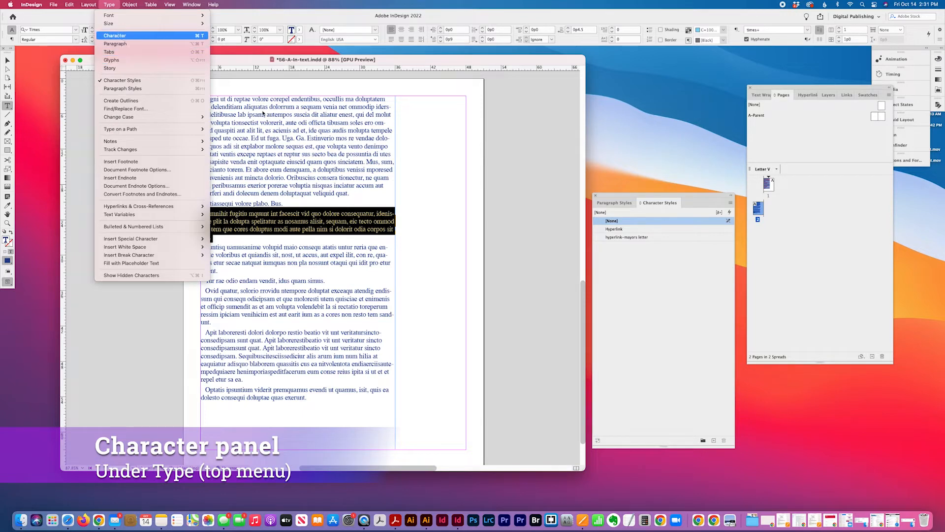
left_click(115, 35)
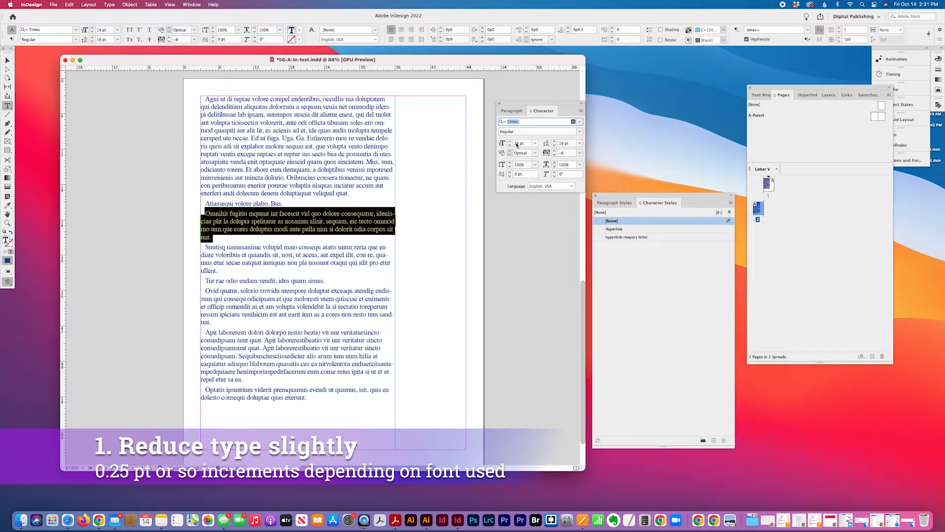
triple_click(520, 143)
type("13.75")
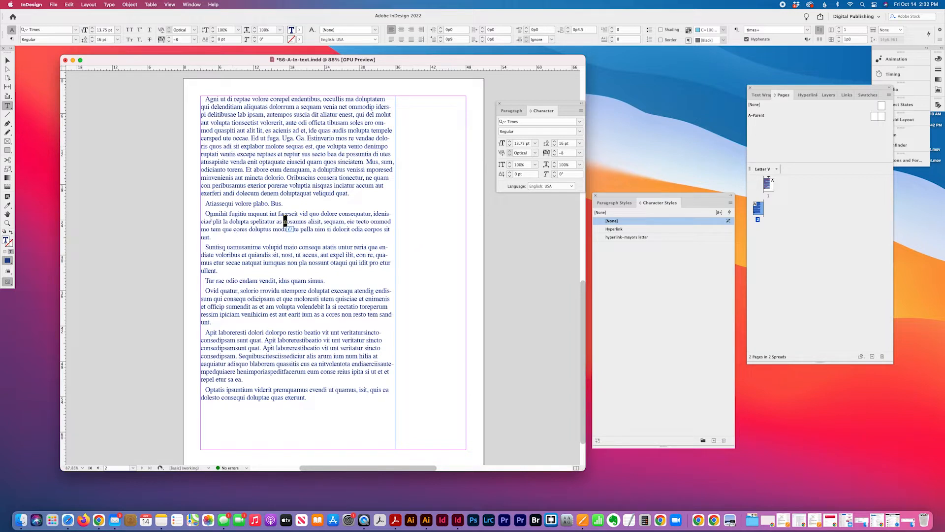
left_click_drag(206, 213, 391, 236)
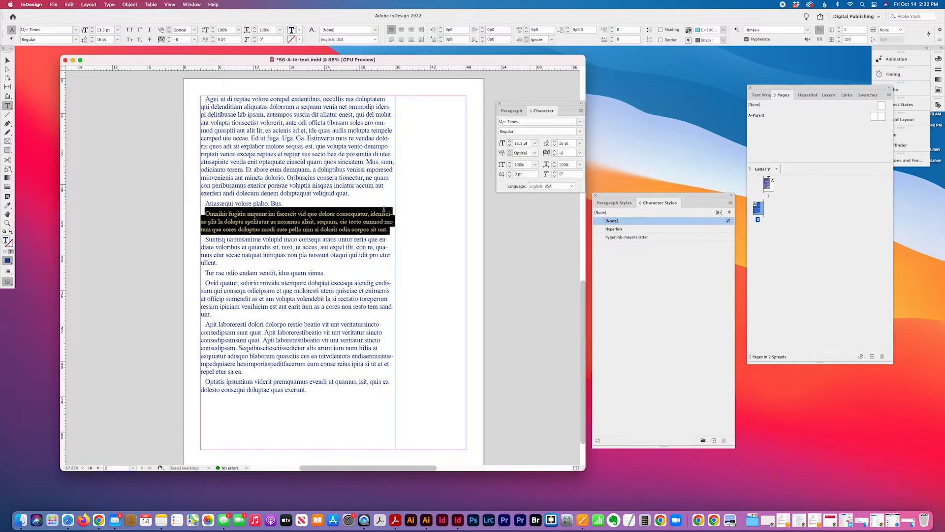
mouse_move(515, 171)
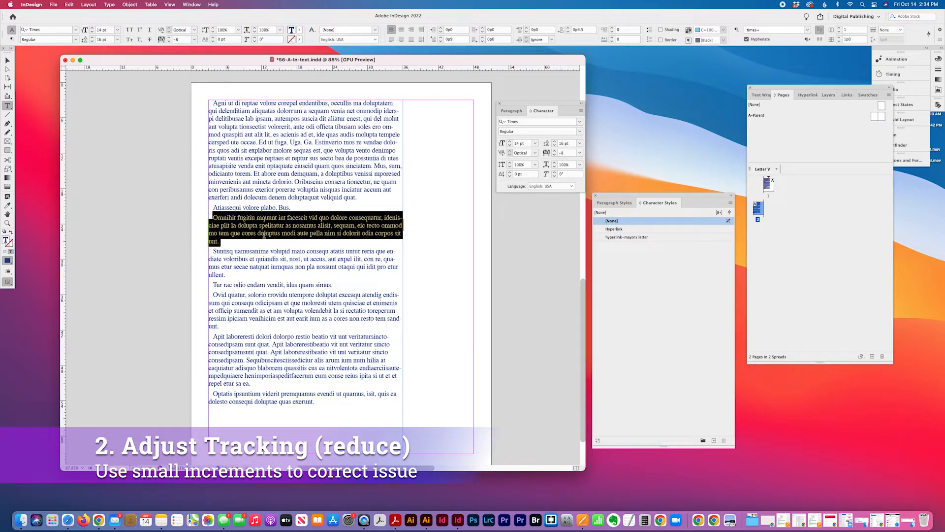
Step: Try small tracking adjustments on the Omnihit paragraph and its first line
left_click(555, 152)
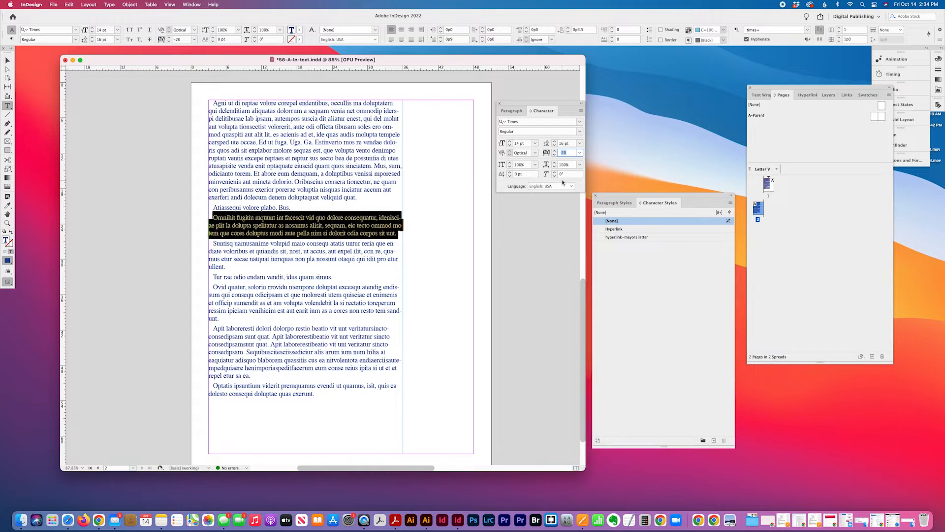
left_click(569, 153)
type("-19")
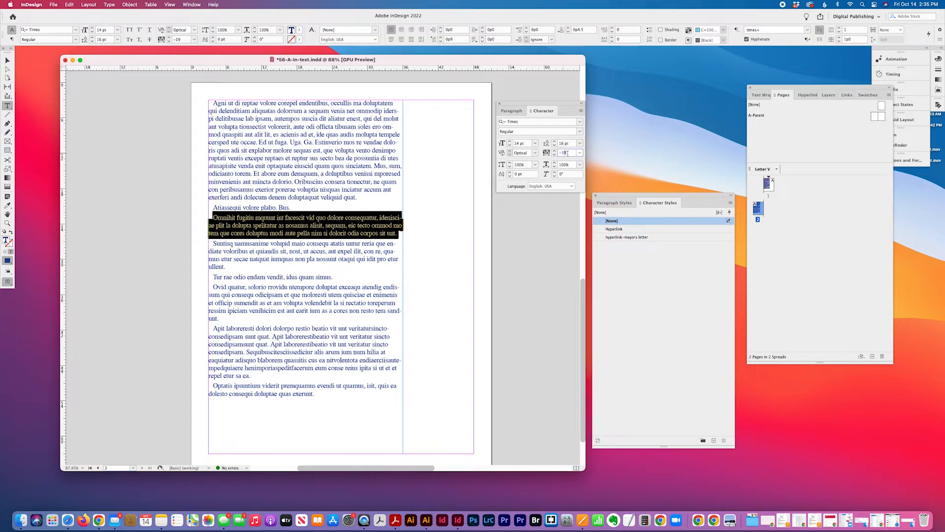
left_click(565, 152)
type("-16")
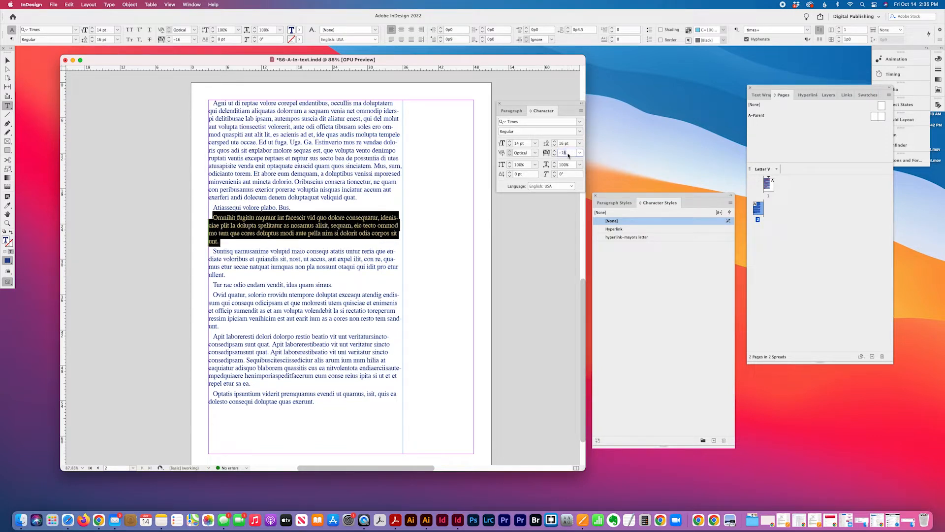
left_click(565, 152)
type("-17")
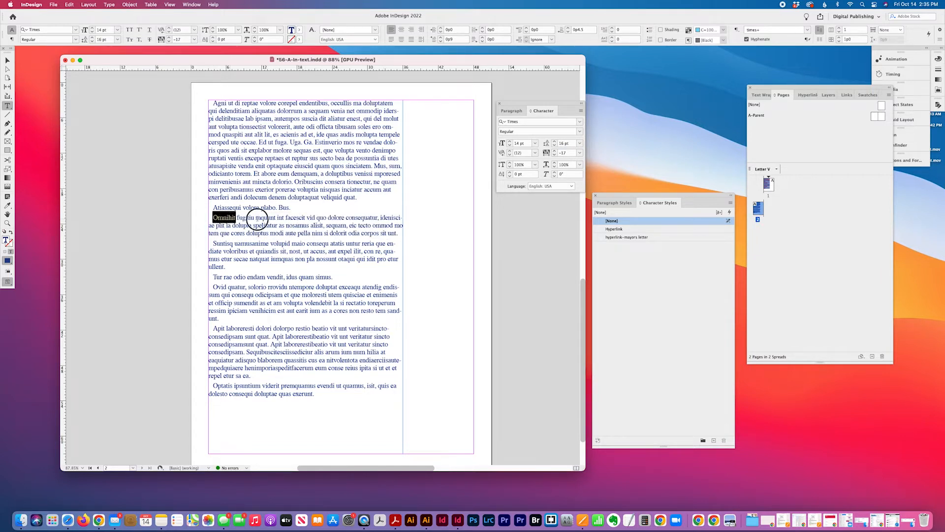
left_click(190, 30)
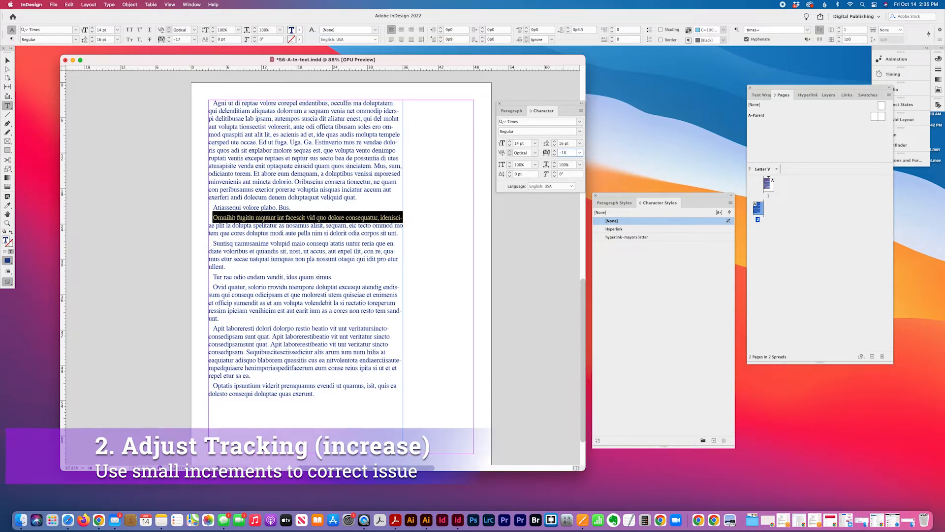
left_click(570, 152)
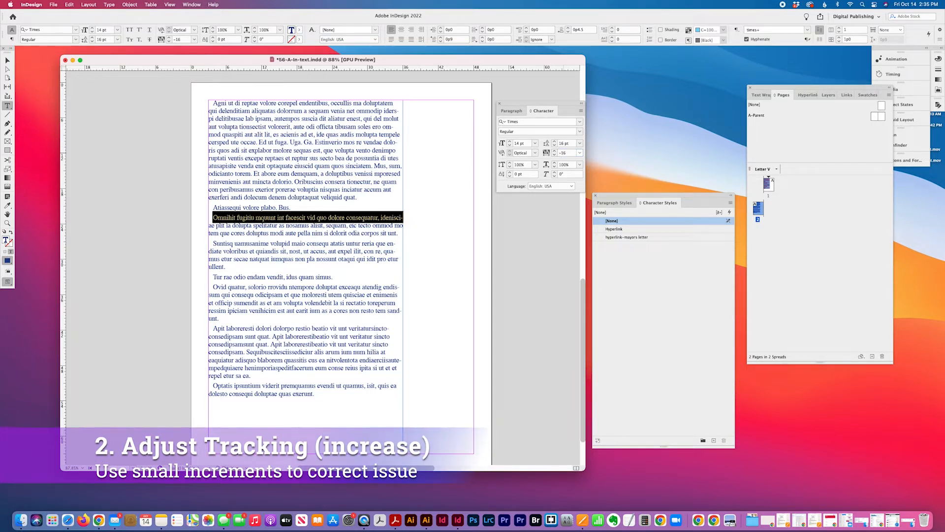
left_click(566, 152)
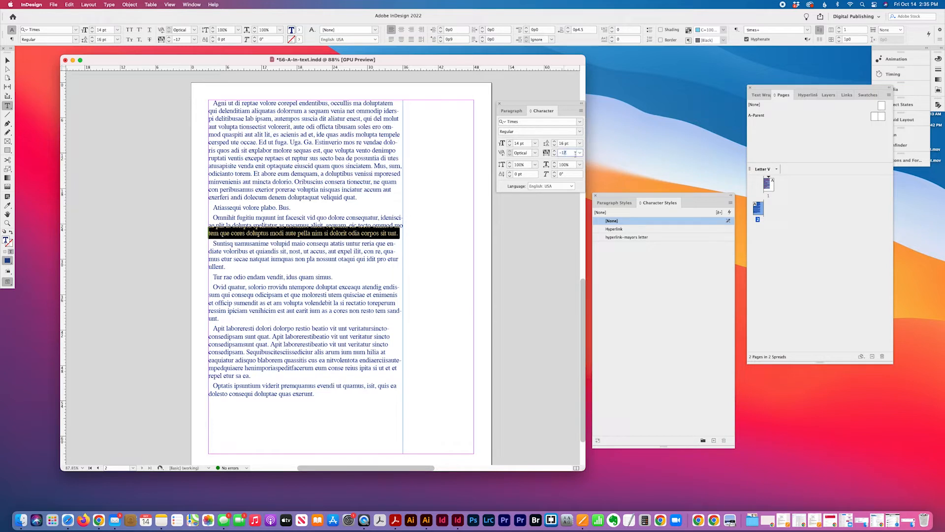
Step: Tighten the Omnihit paragraph's last line, entering -10 and settling on a small negative tracking
left_click(571, 153)
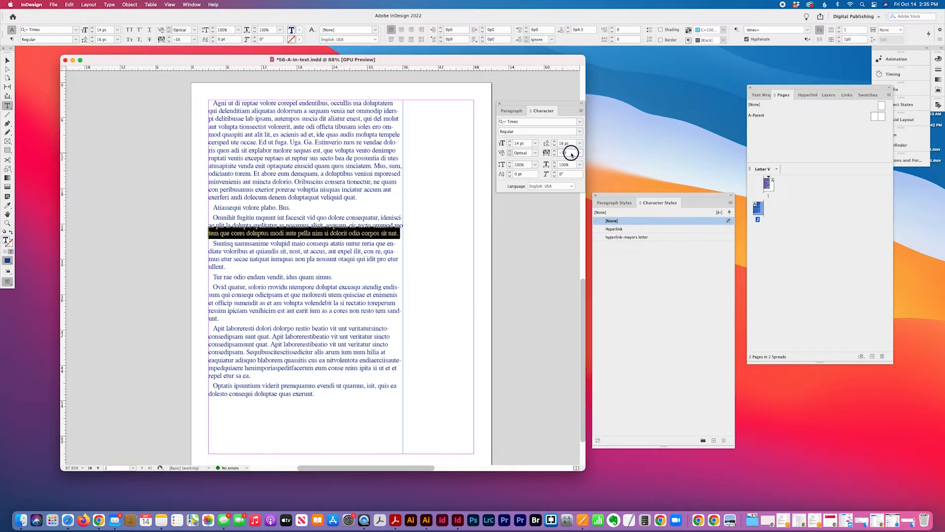
left_click(578, 150)
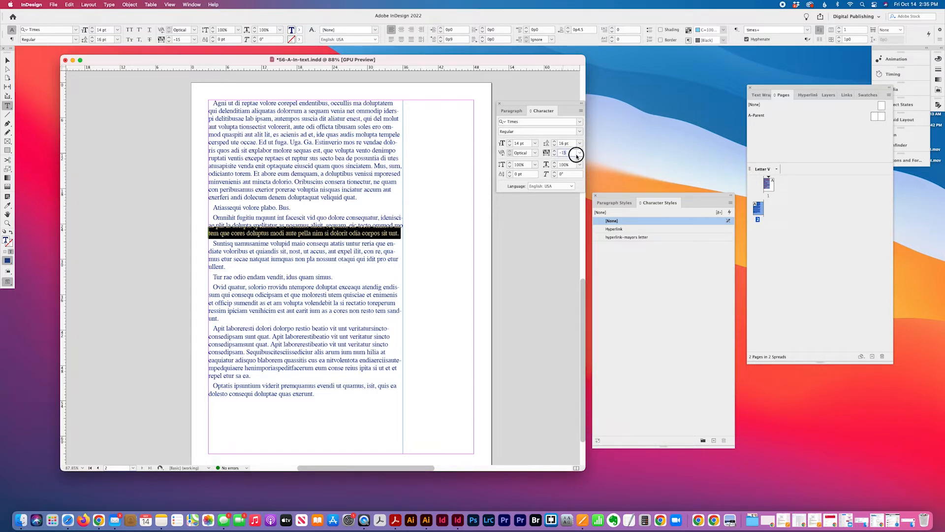
left_click(579, 155)
type("-12")
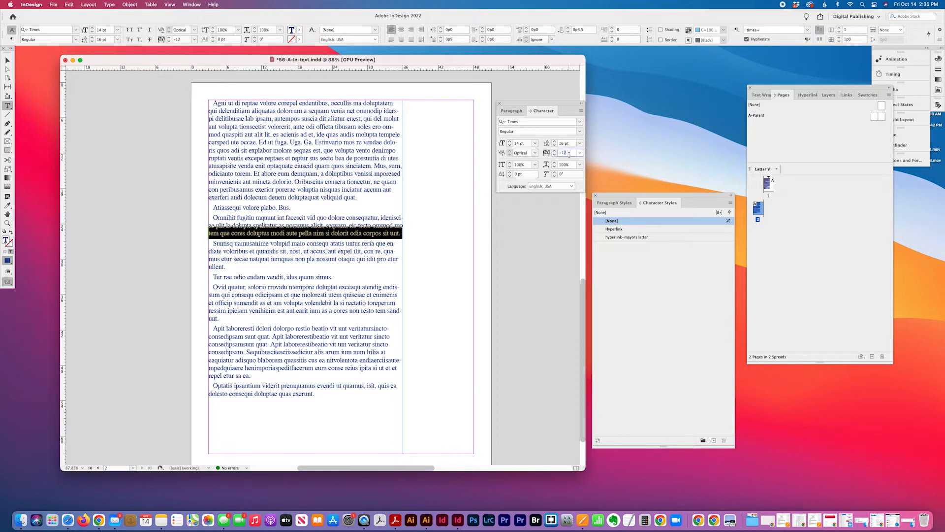
left_click(579, 152)
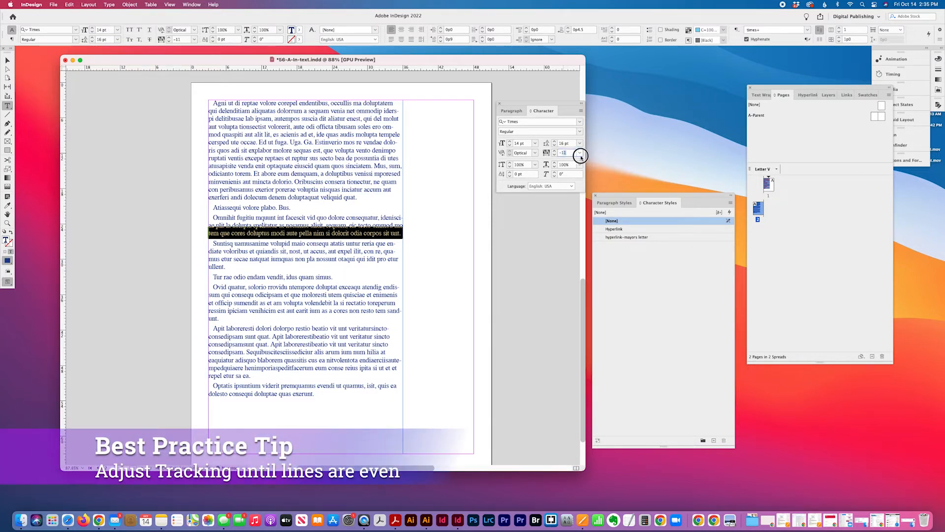
left_click(580, 153)
type("0")
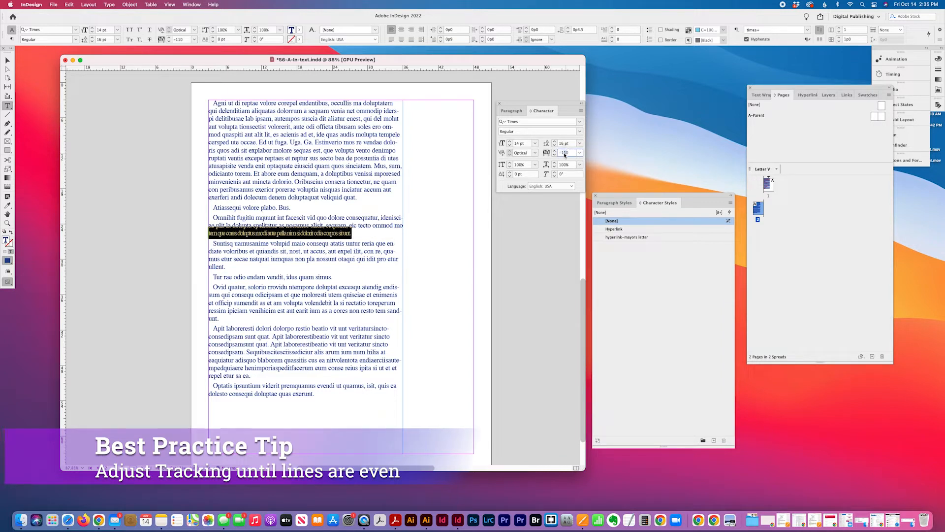
type("-10")
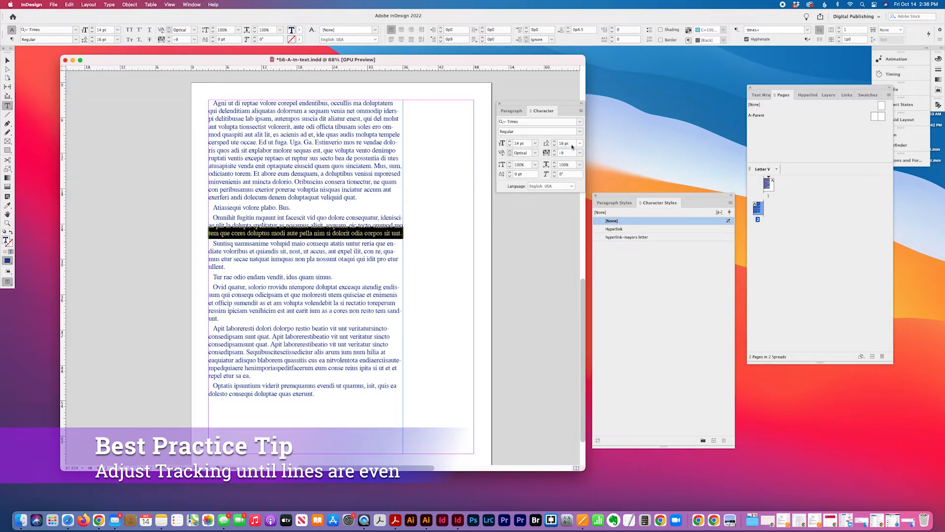
left_click(565, 152)
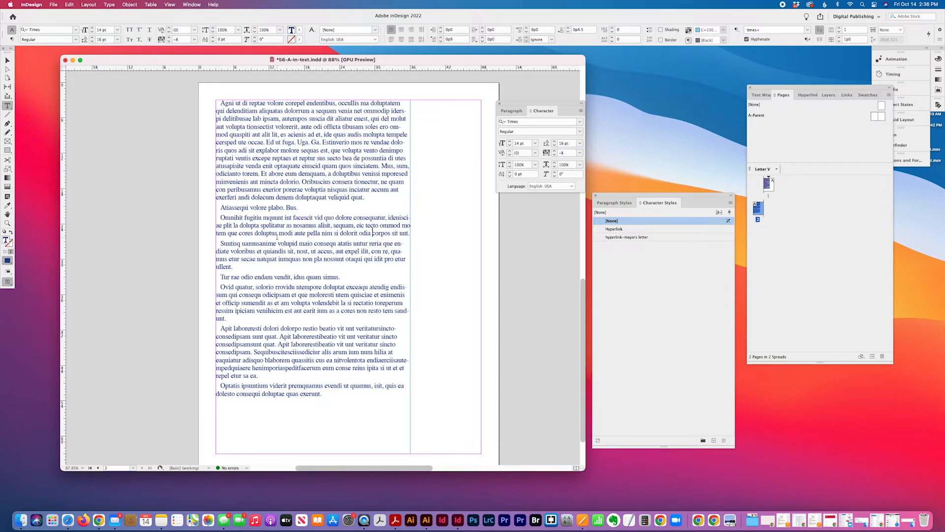
scroll("up", 3)
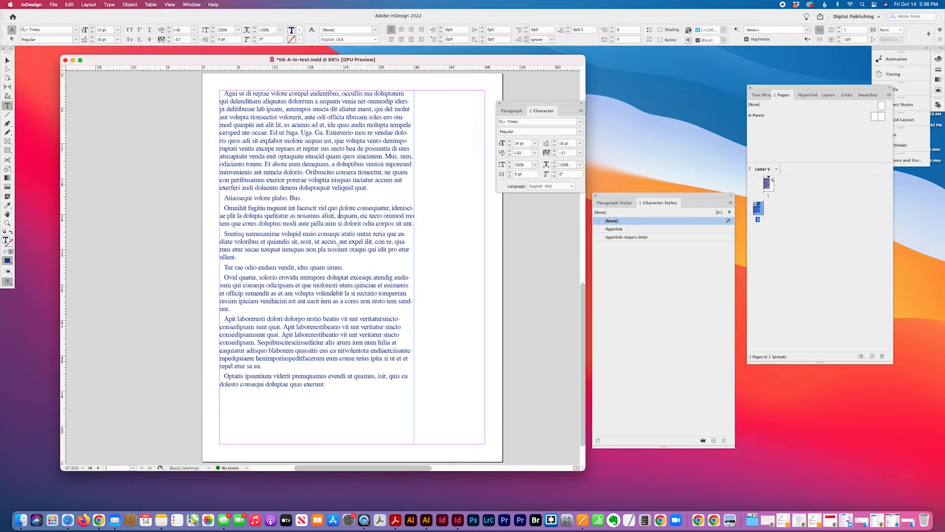
mouse_move(422, 229)
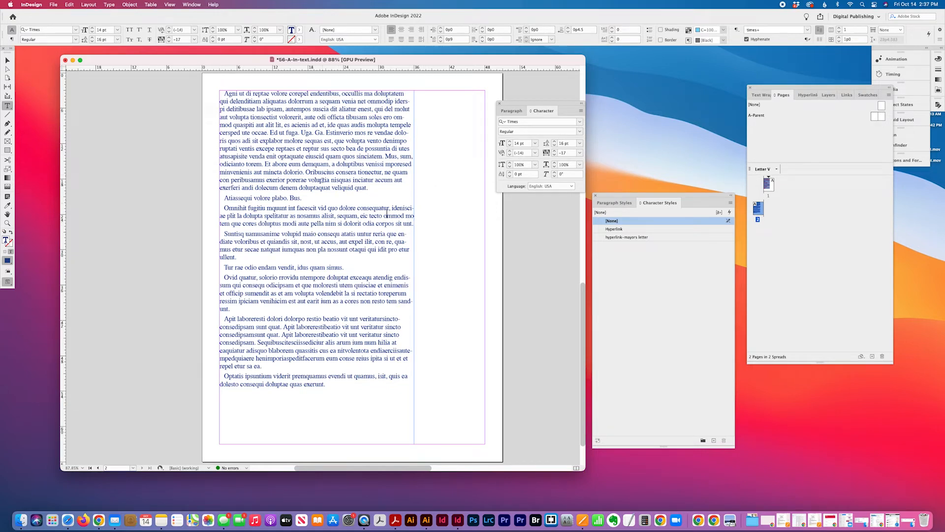
scroll("down", 3)
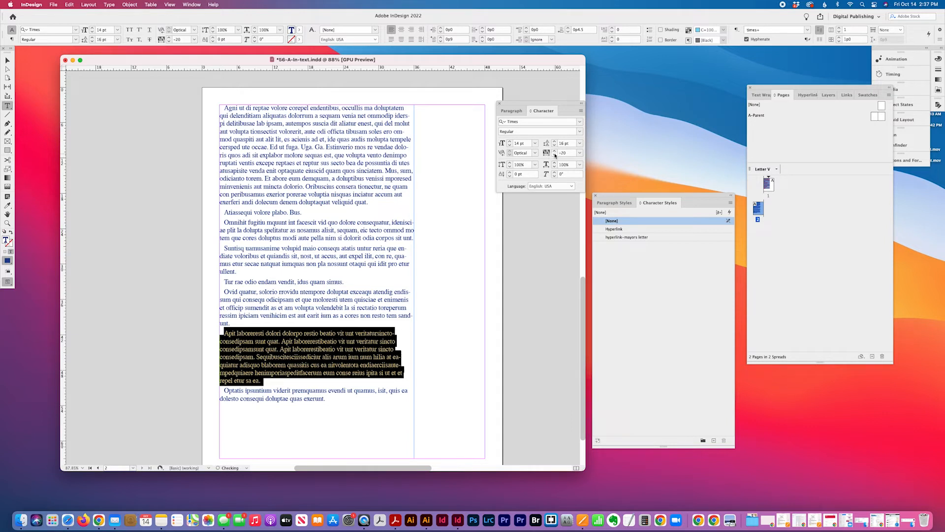
Step: Nudge the Apit laborereti paragraph's tracking with the Tracking arrows, easing it from -20
left_click(567, 152)
type("-7")
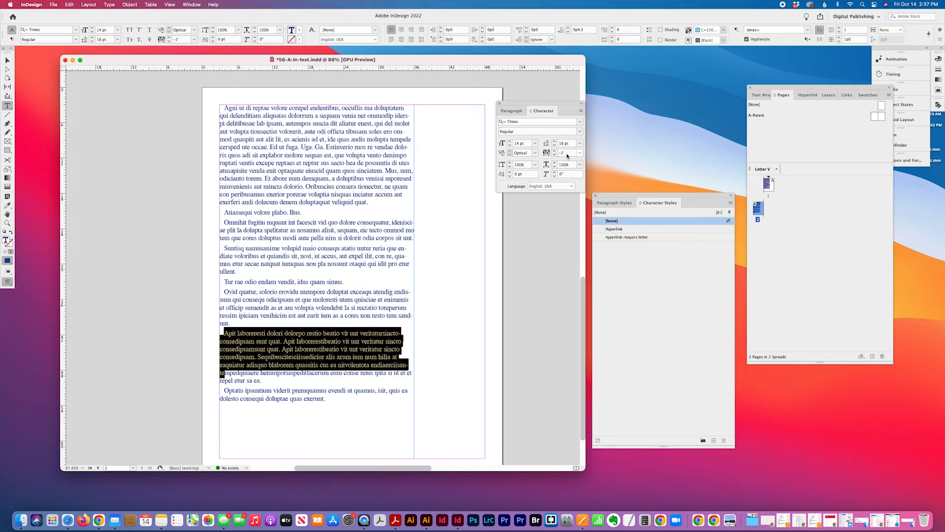
left_click(575, 153)
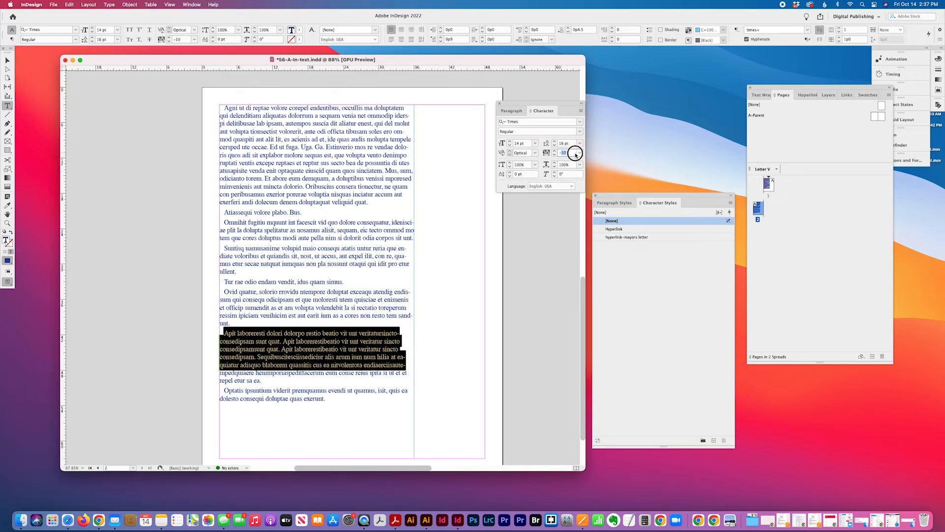
left_click(573, 153)
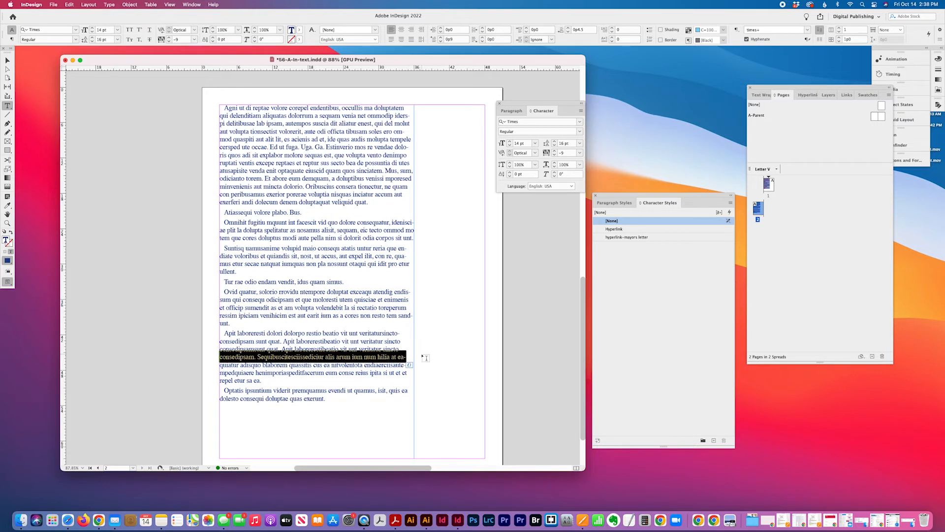
mouse_move(526, 213)
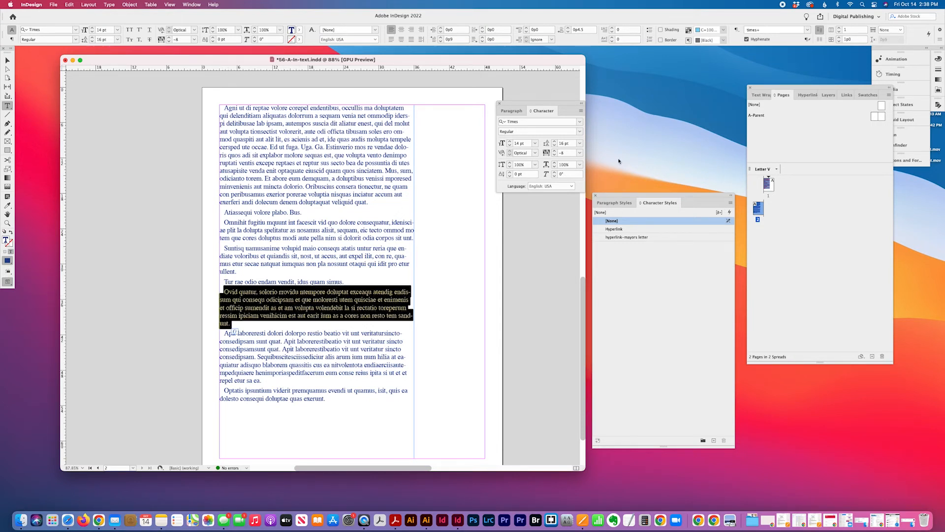
Step: Lower tracking on the Ovid paragraph's individual lines, then deselect to check the reflow
left_click(577, 152)
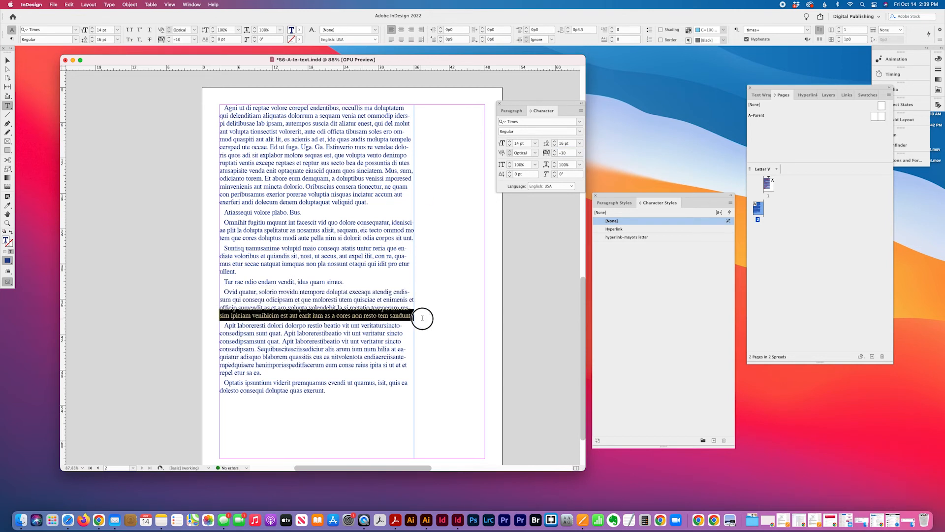
triple_click(566, 152)
type("-9")
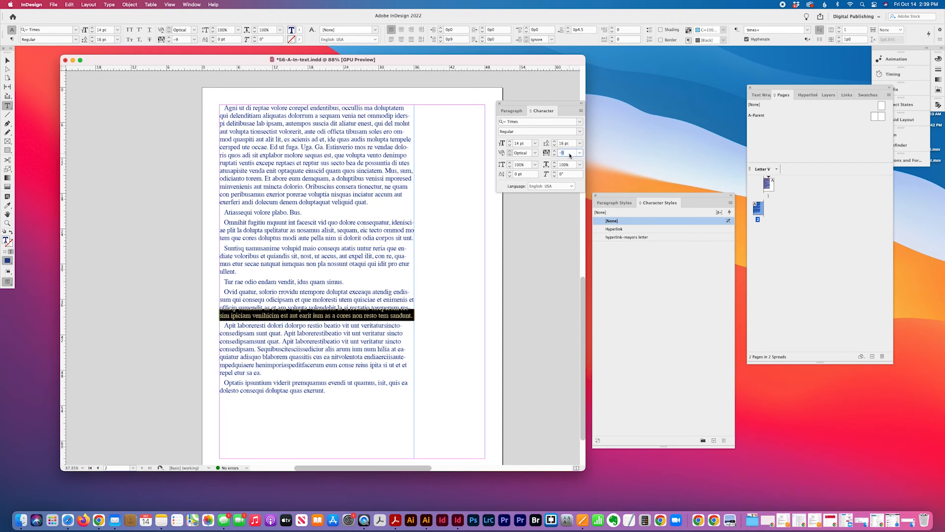
left_click(563, 153)
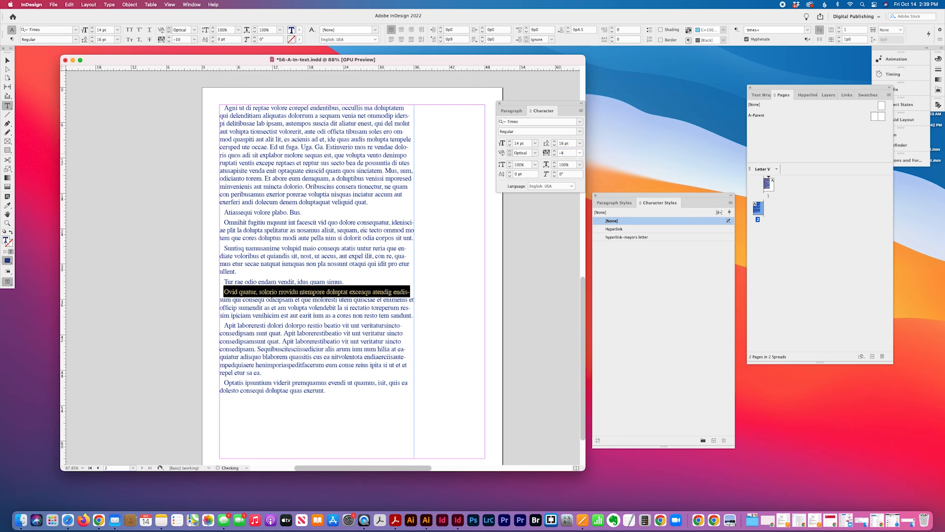
left_click(226, 307)
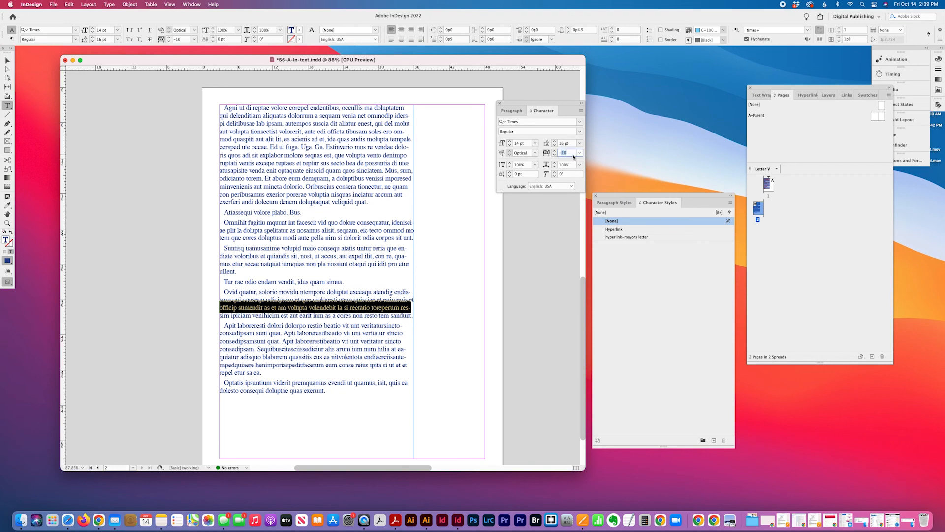
left_click(564, 152)
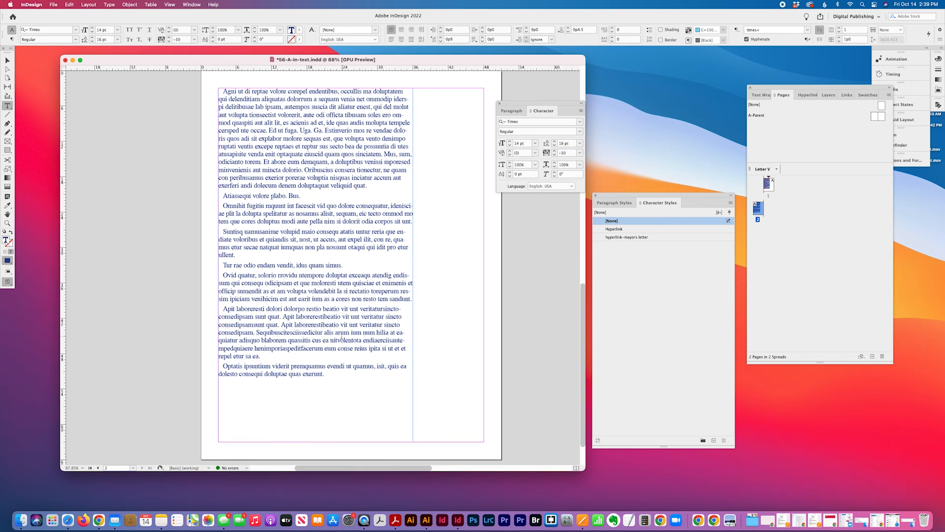
left_click(269, 282)
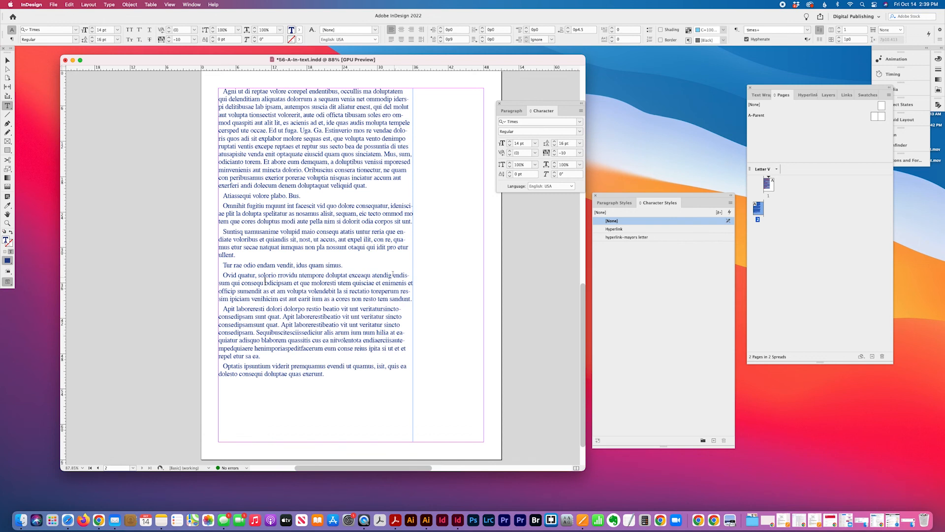